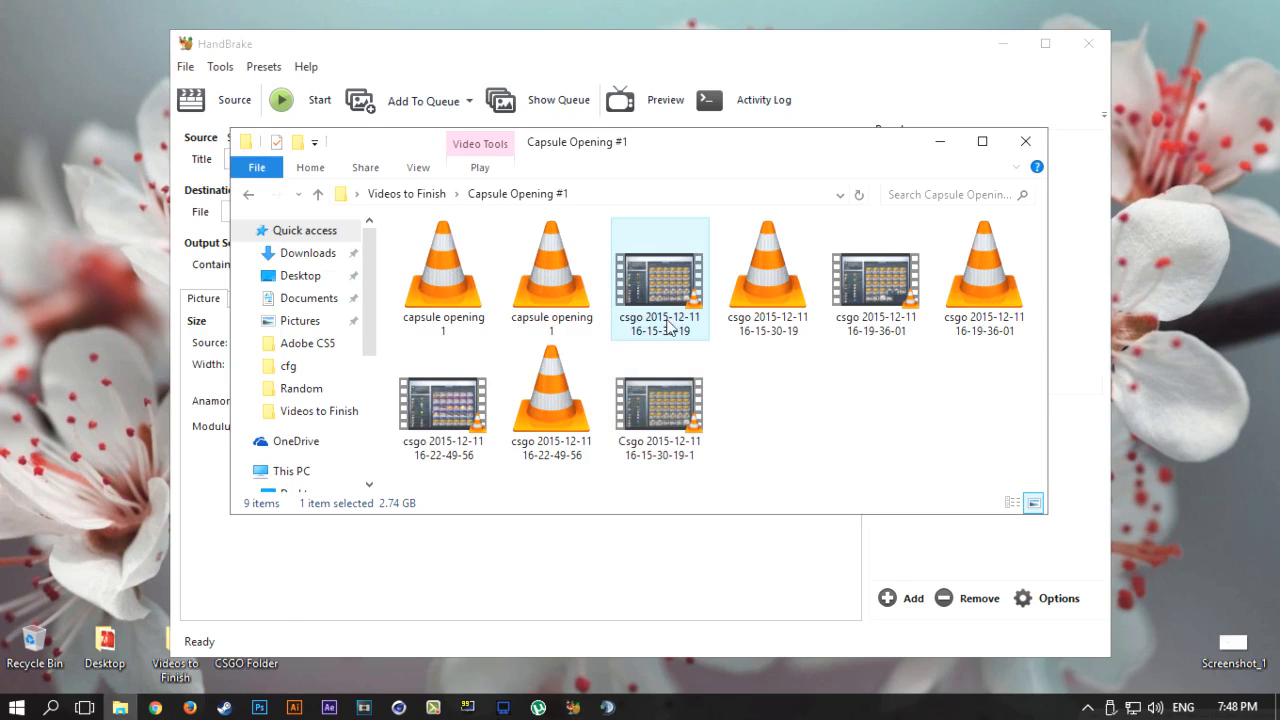
pyautogui.moveTo(720, 252)
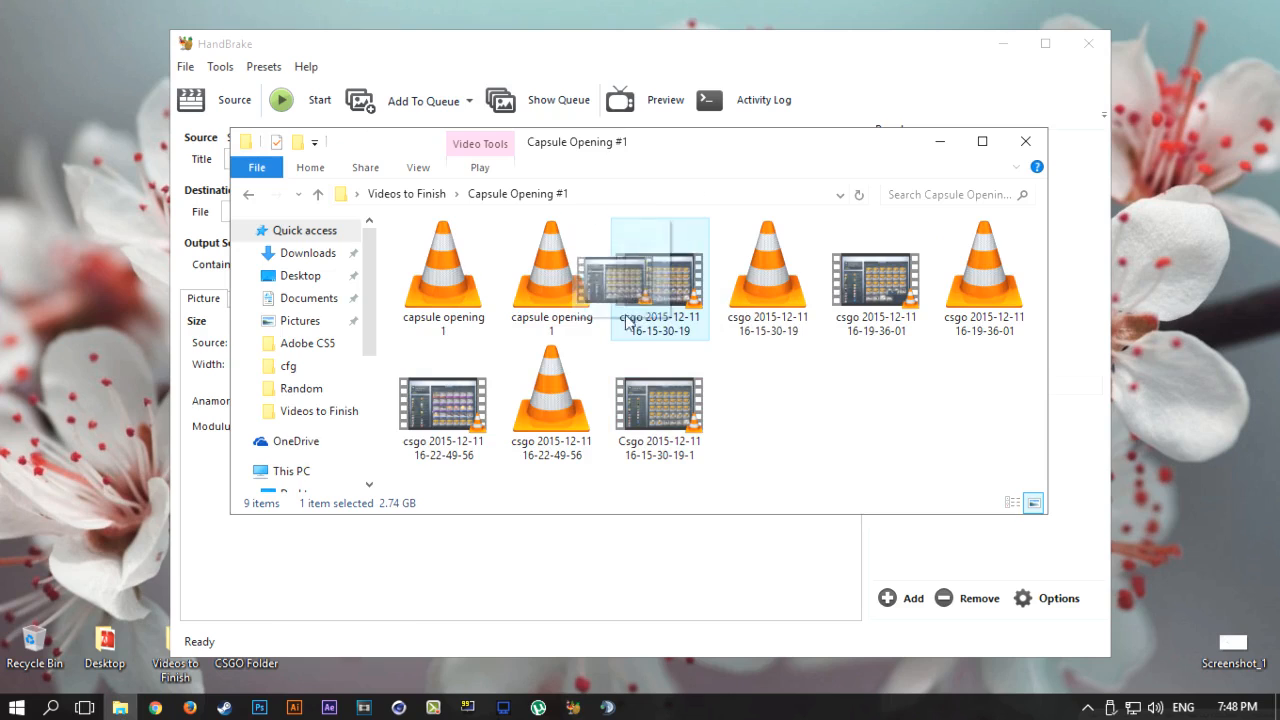
pyautogui.doubleClick(660, 278)
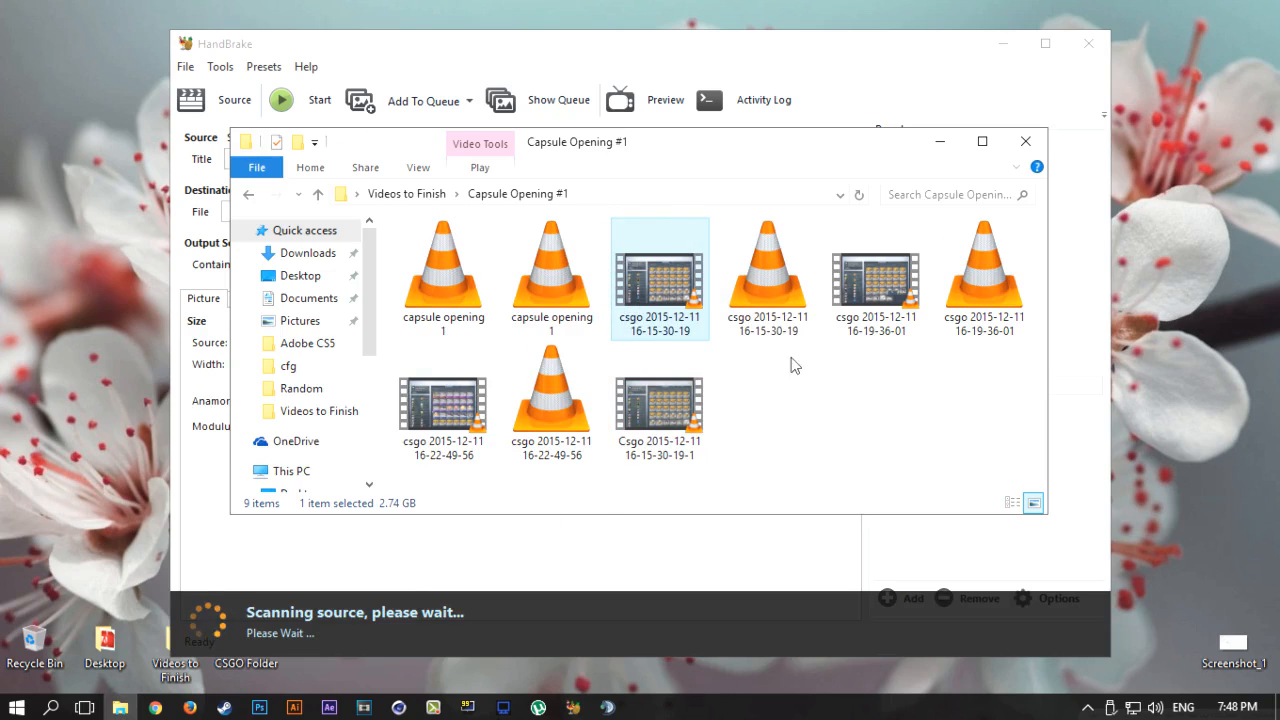
pyautogui.click(660, 404)
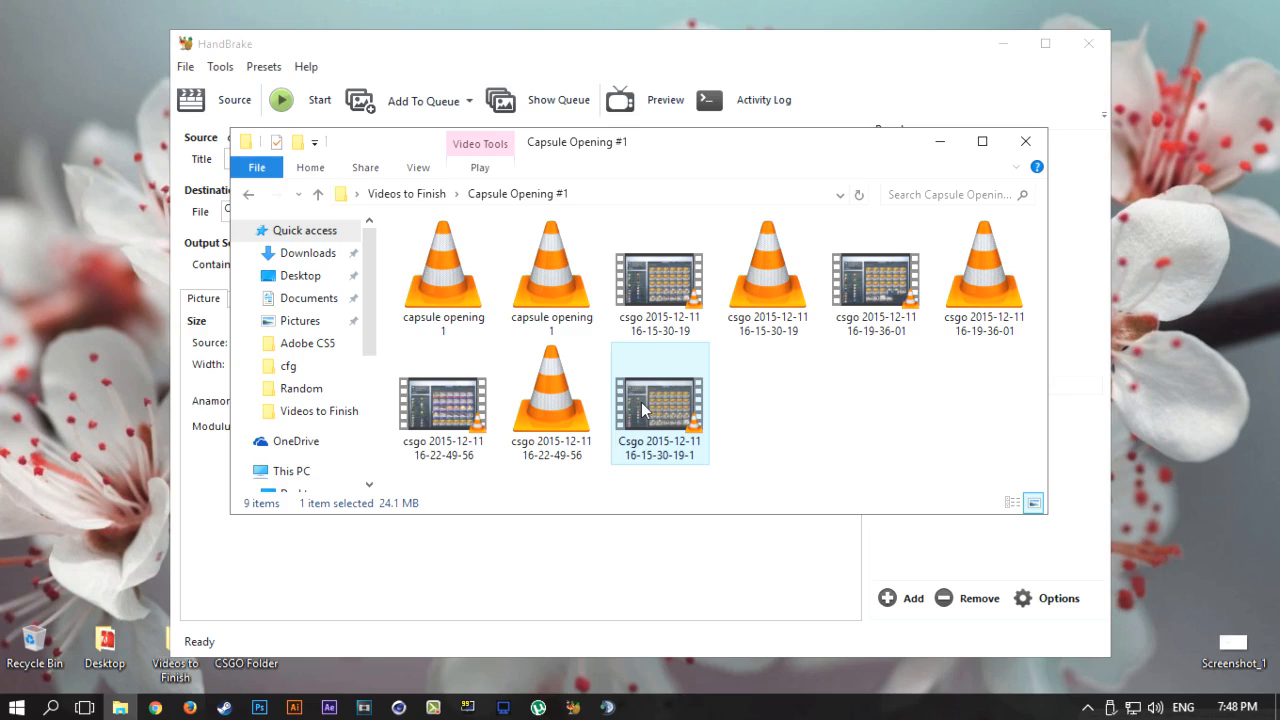
pyautogui.moveTo(396, 512)
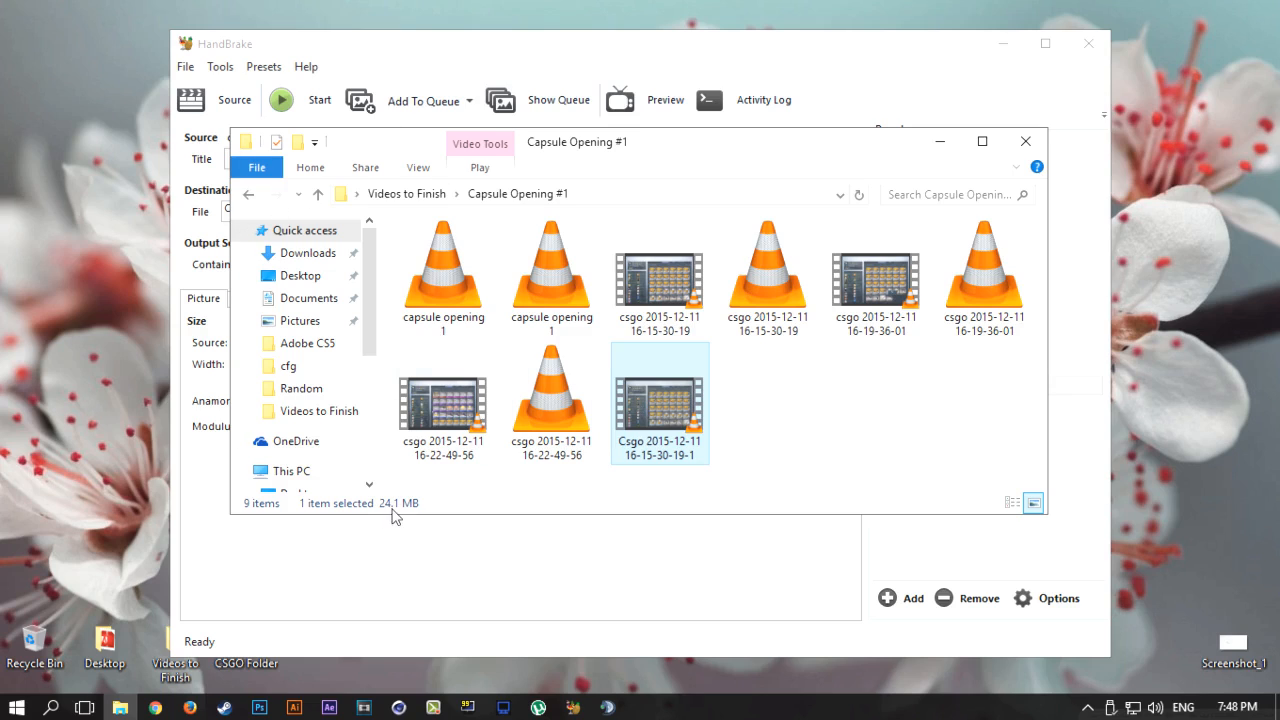
pyautogui.moveTo(996, 180)
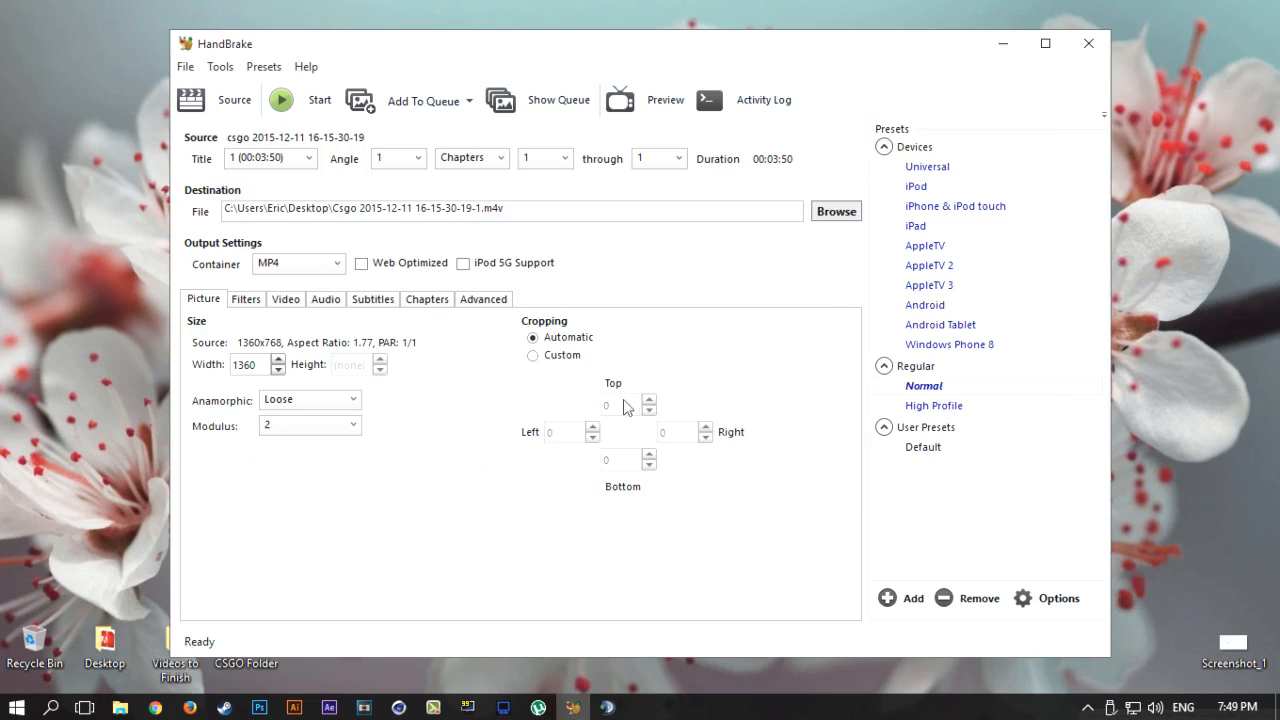
pyautogui.moveTo(516, 422)
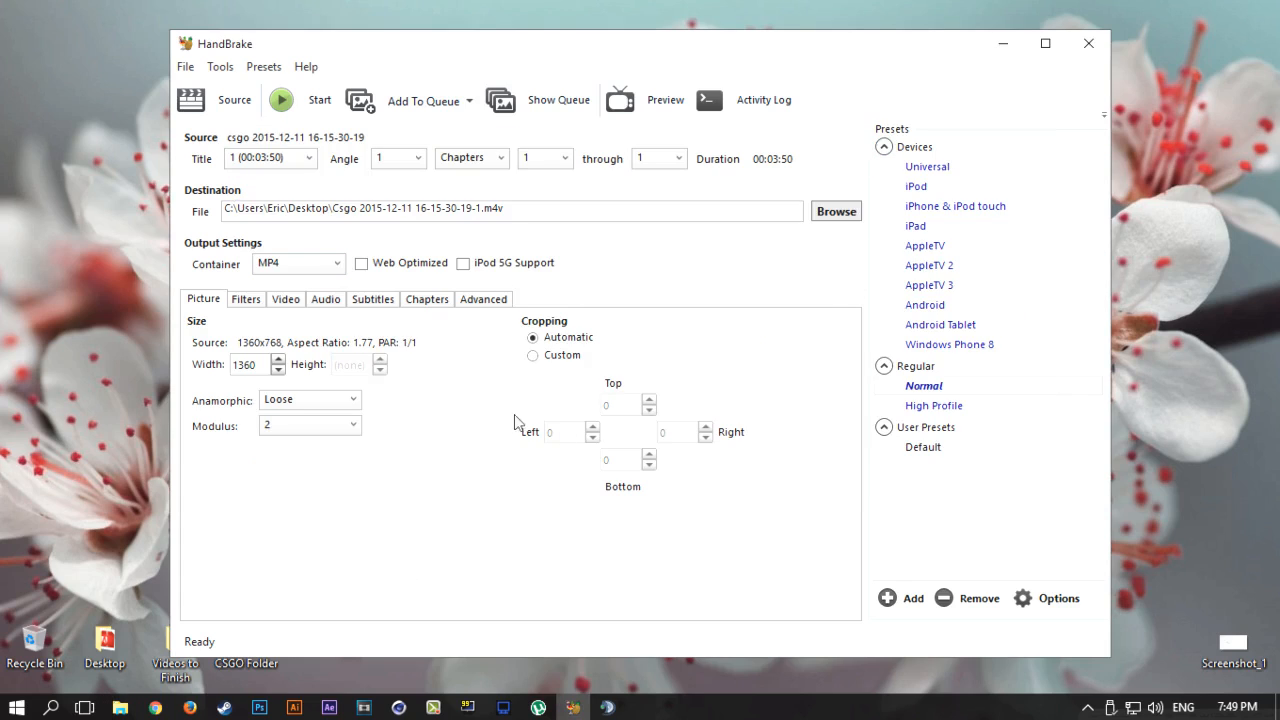
pyautogui.moveTo(500, 300)
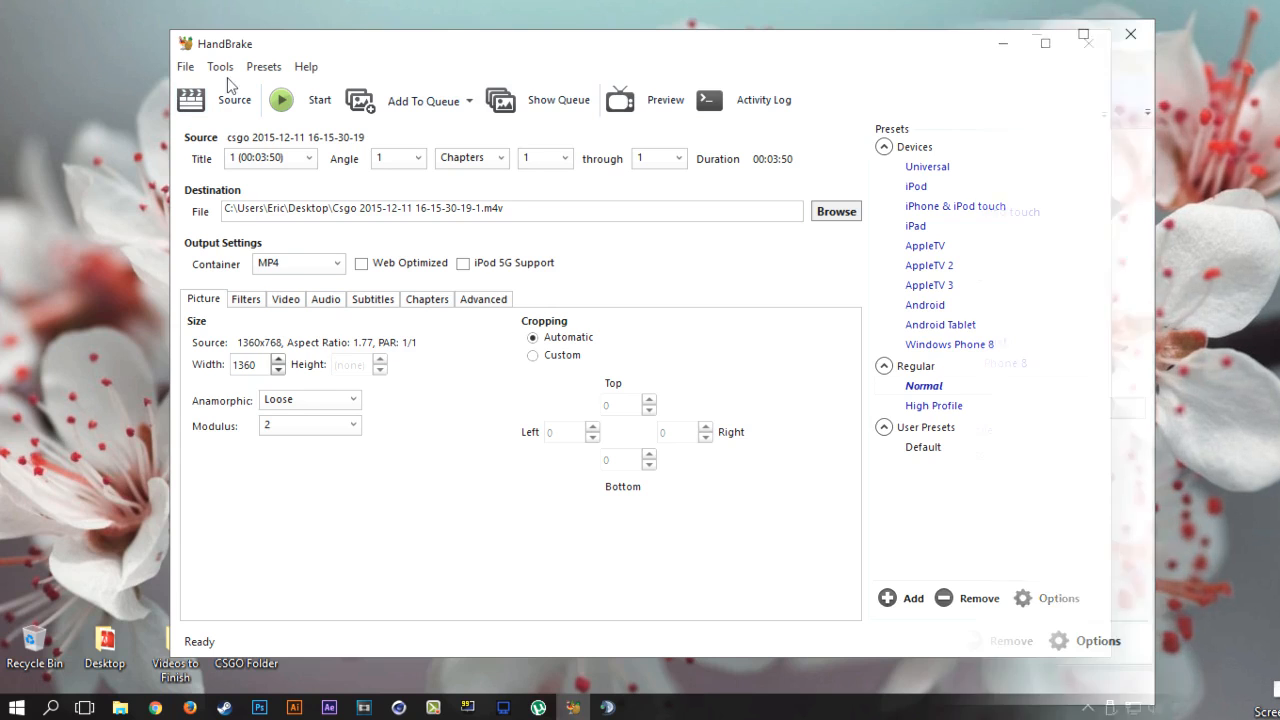
pyautogui.click(220, 66)
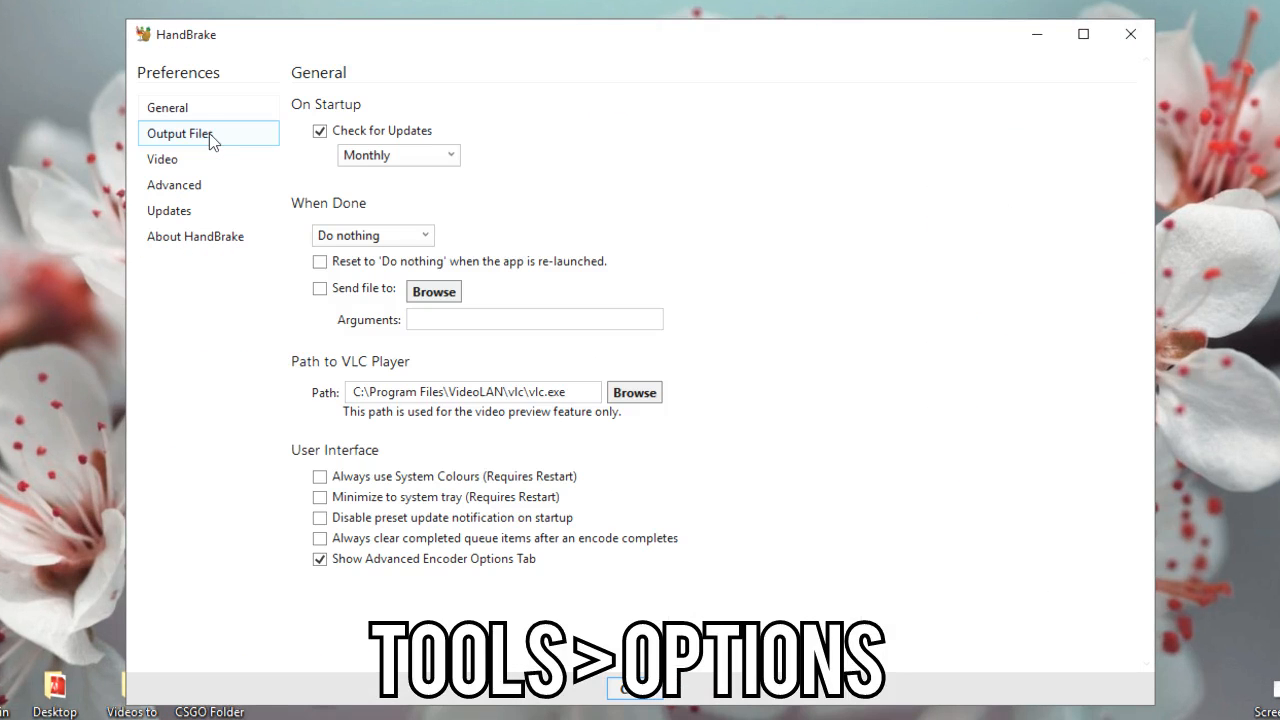
pyautogui.moveTo(398, 456)
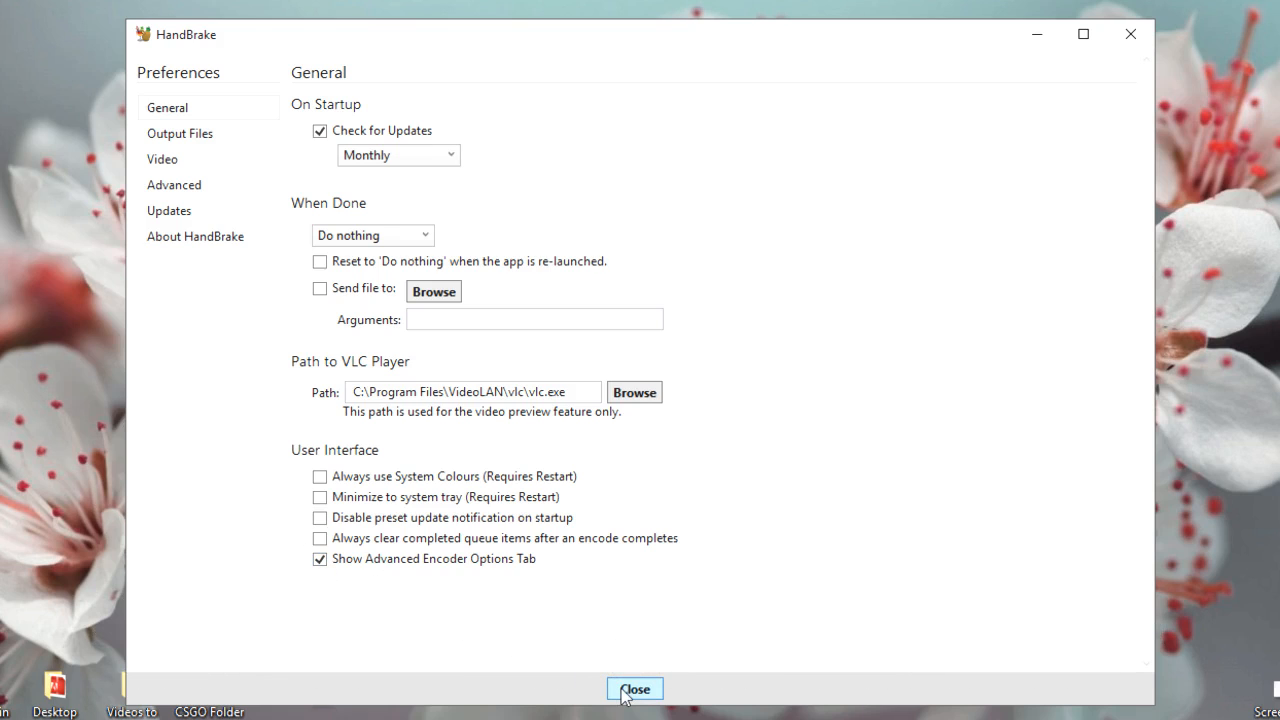
pyautogui.click(634, 688)
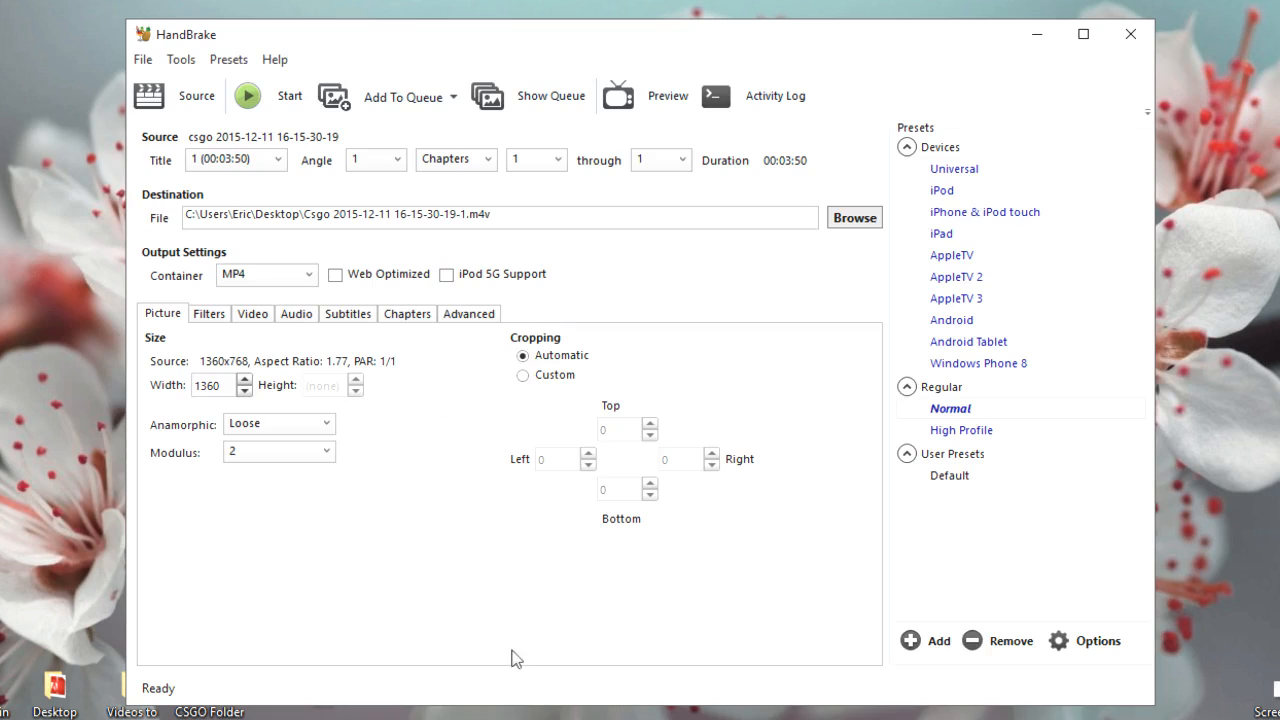
pyautogui.moveTo(218, 248)
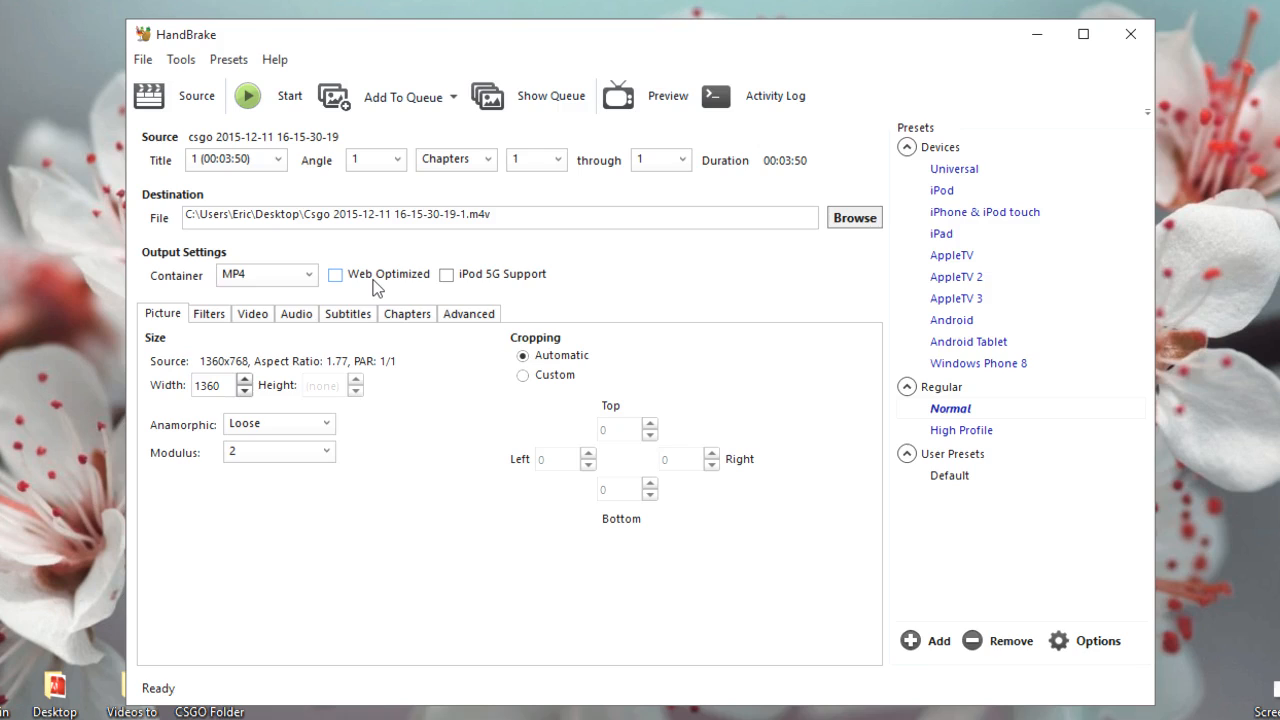
pyautogui.moveTo(342, 284)
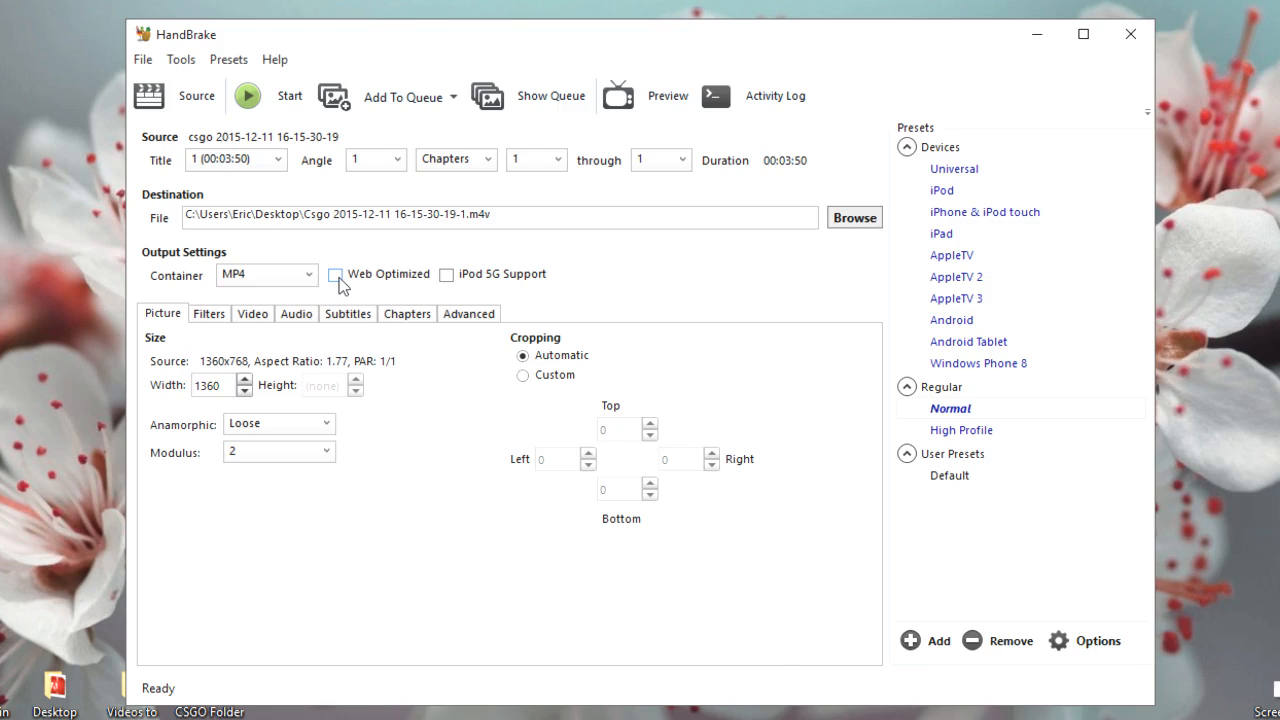
# Enable Web Optimized for the MP4 output and move on to the filter settings
pyautogui.click(336, 274)
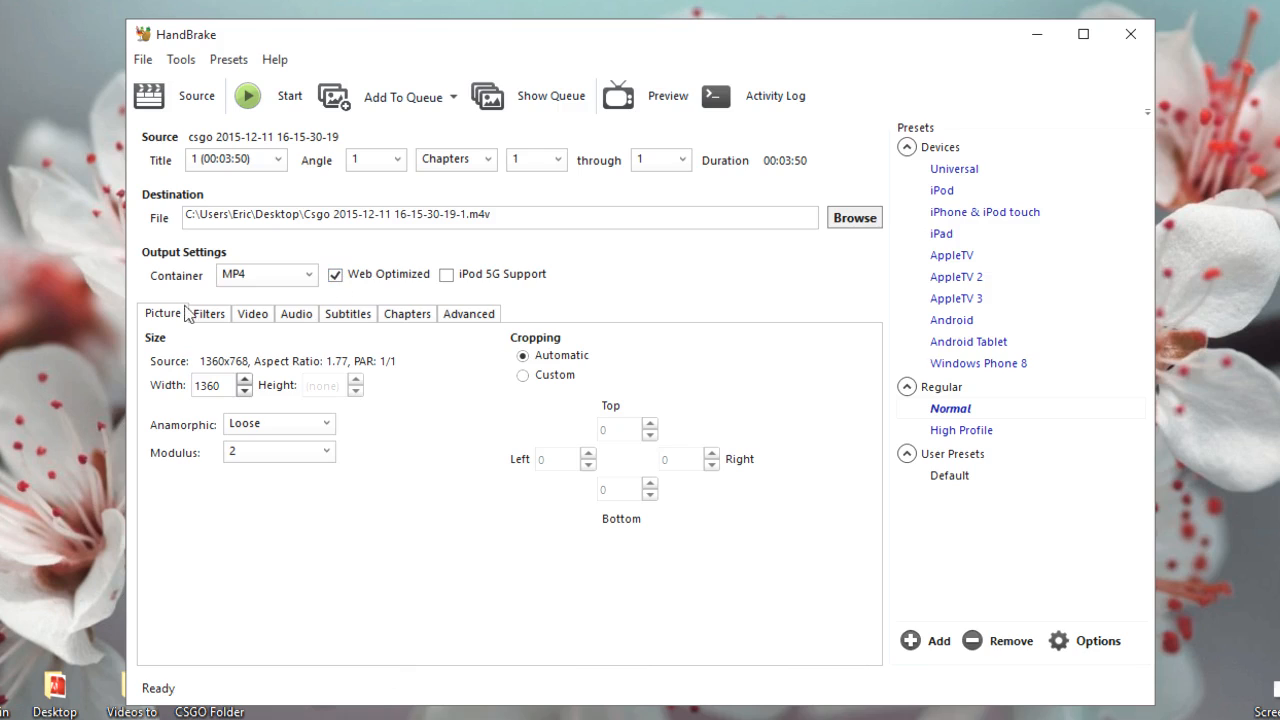
pyautogui.click(208, 312)
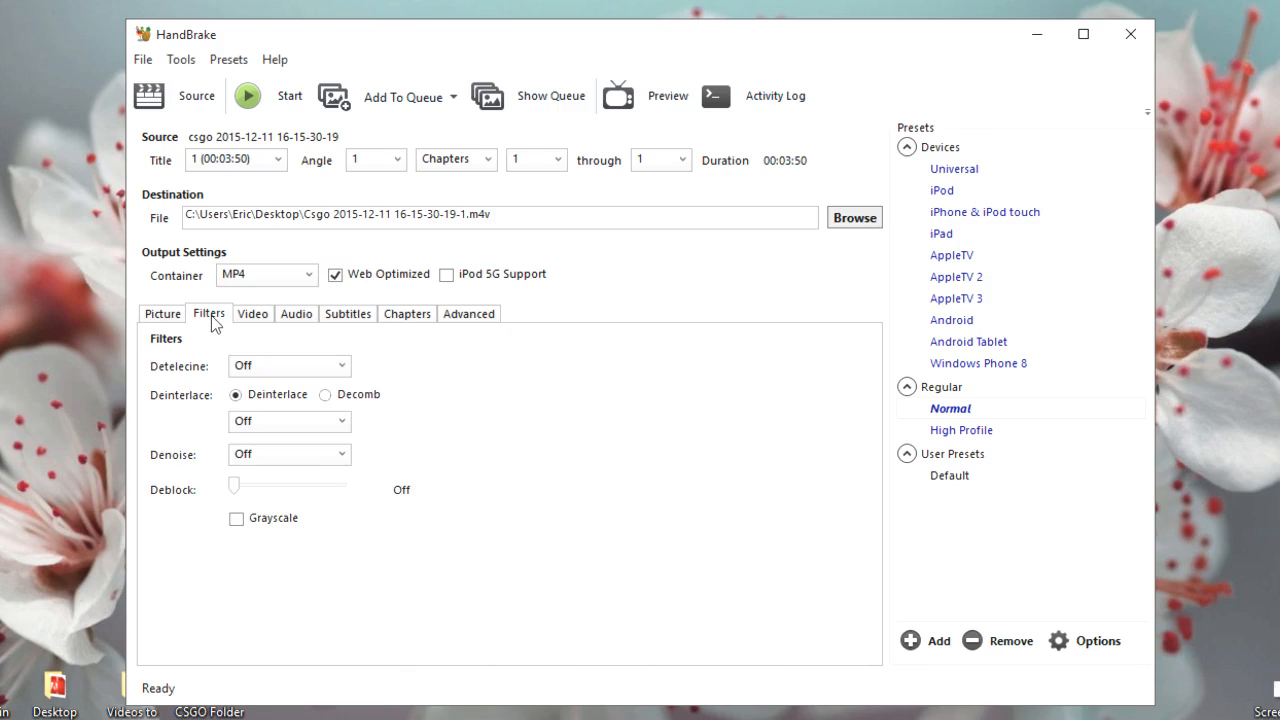
# Set the video to Constant Framerate at Constant Quality RF 20, using advanced-tab encoder options
pyautogui.click(252, 312)
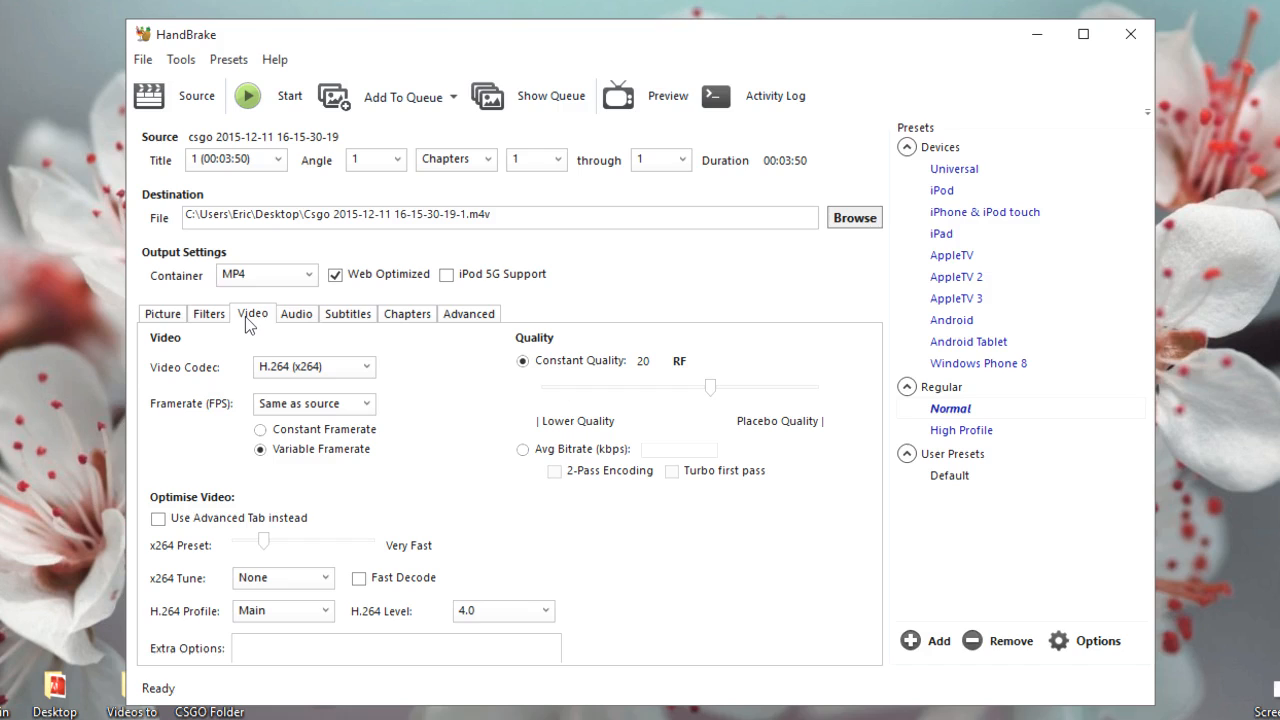
pyautogui.moveTo(278, 432)
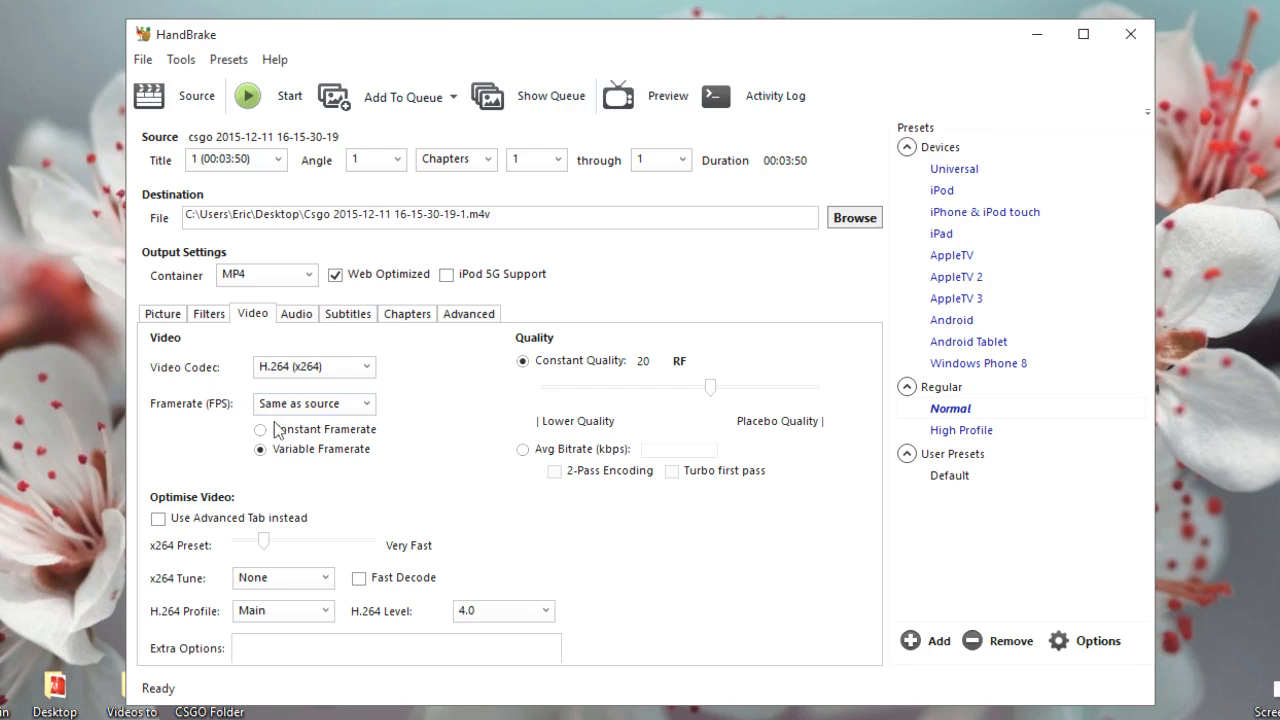
pyautogui.click(260, 428)
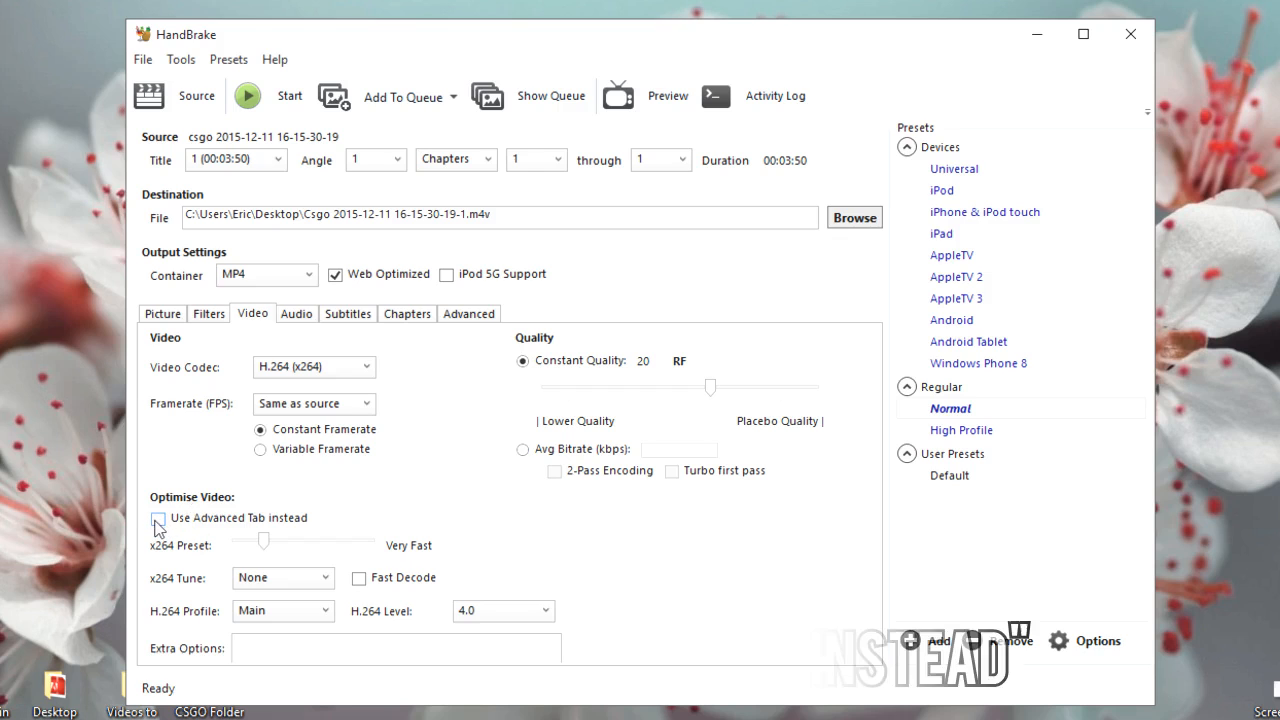
pyautogui.click(156, 520)
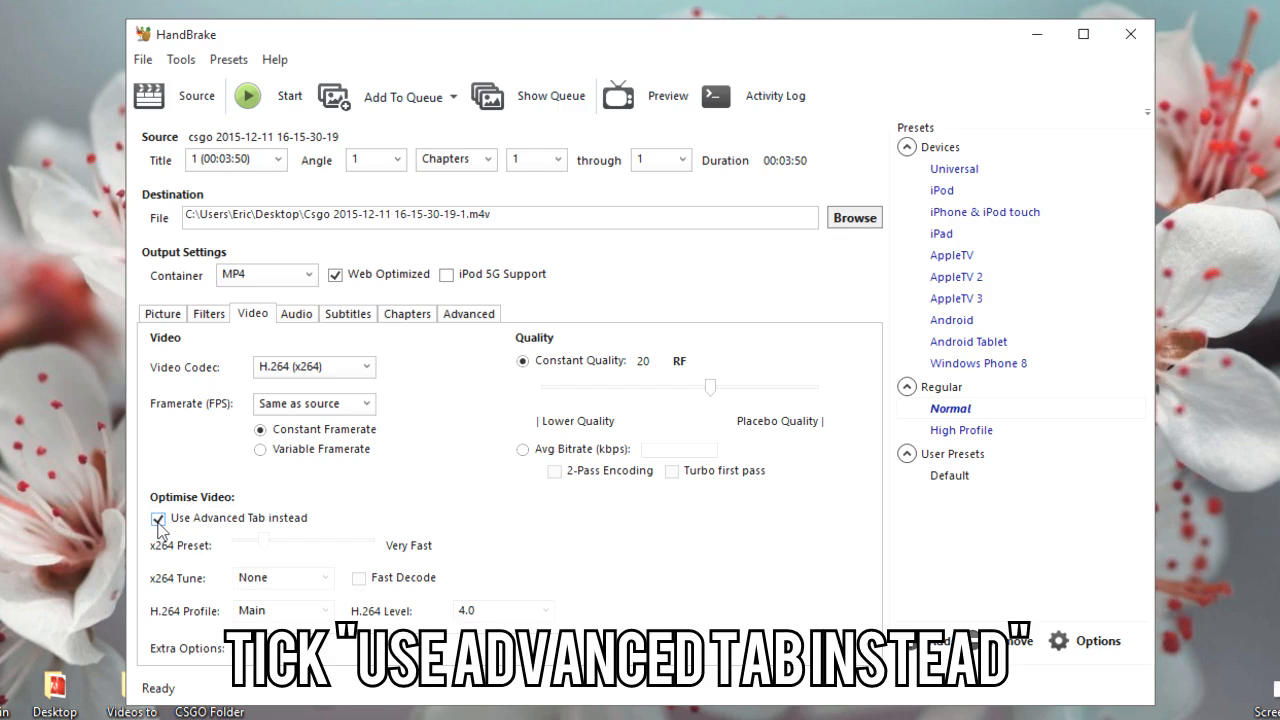
pyautogui.click(158, 518)
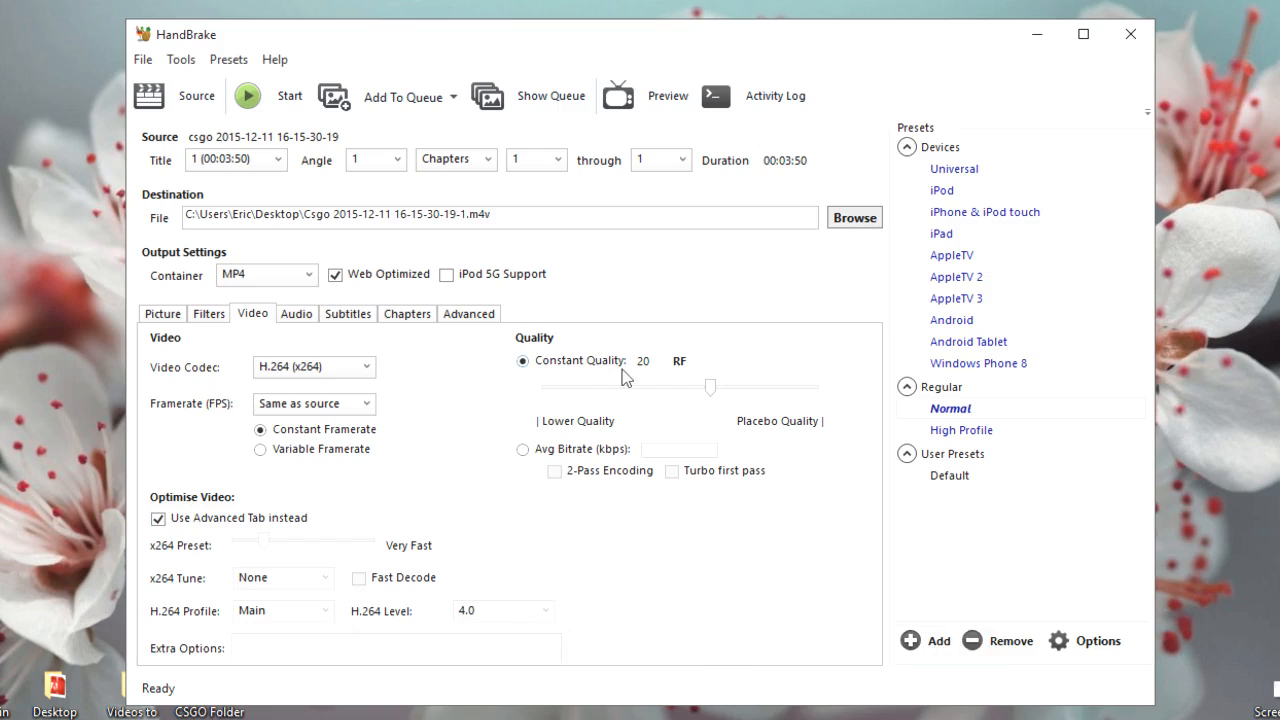
pyautogui.moveTo(648, 370)
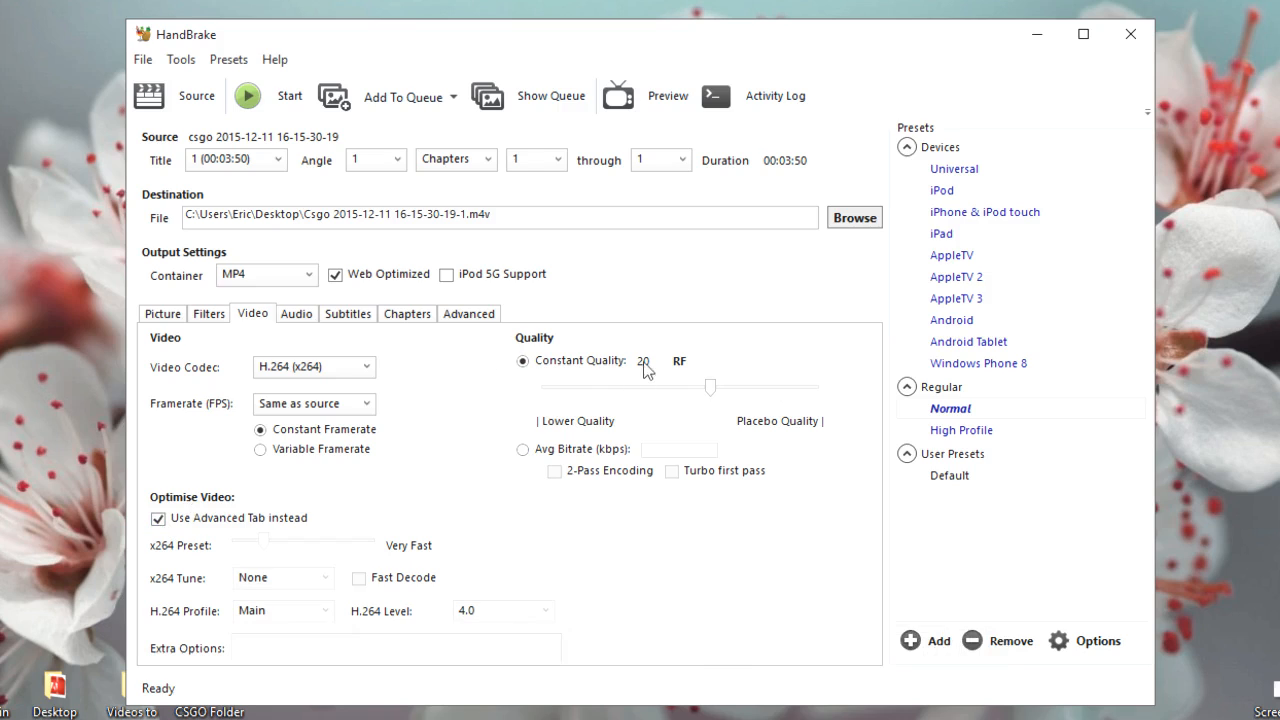
pyautogui.click(296, 312)
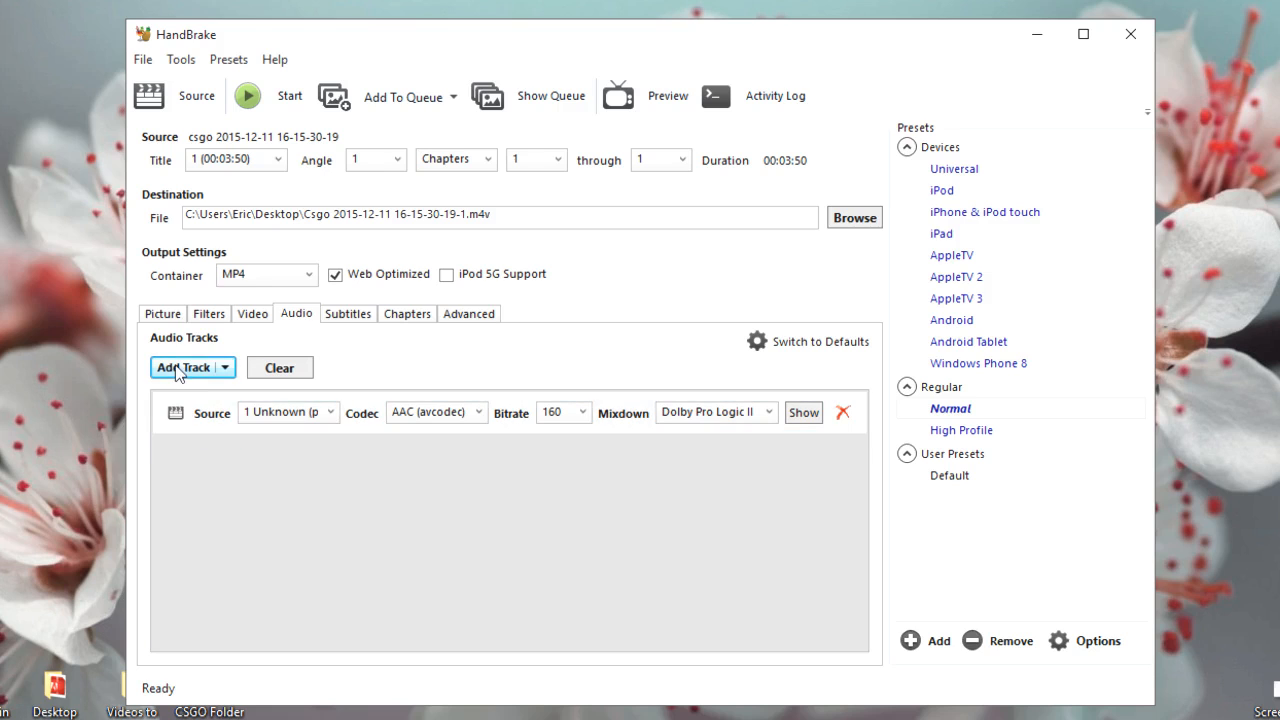
# Empty the audio track list, then review the subtitle and chapter marker settings
pyautogui.click(184, 368)
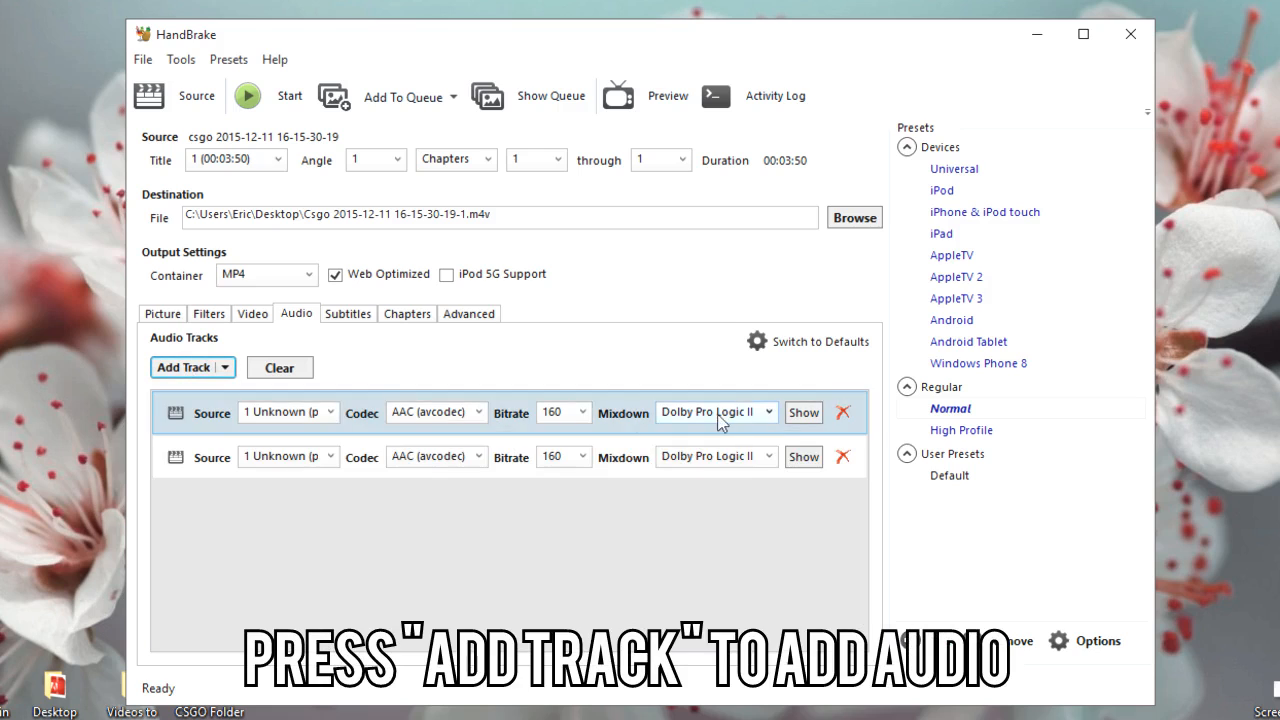
pyautogui.click(842, 456)
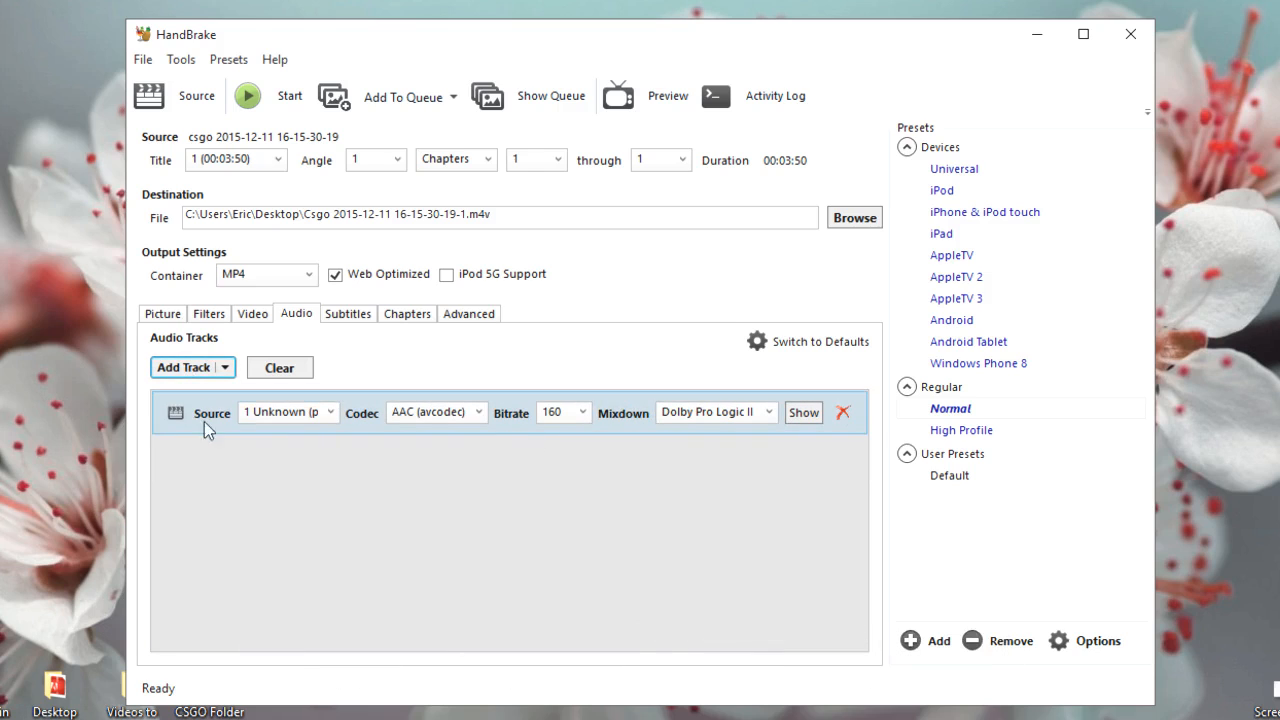
pyautogui.moveTo(324, 334)
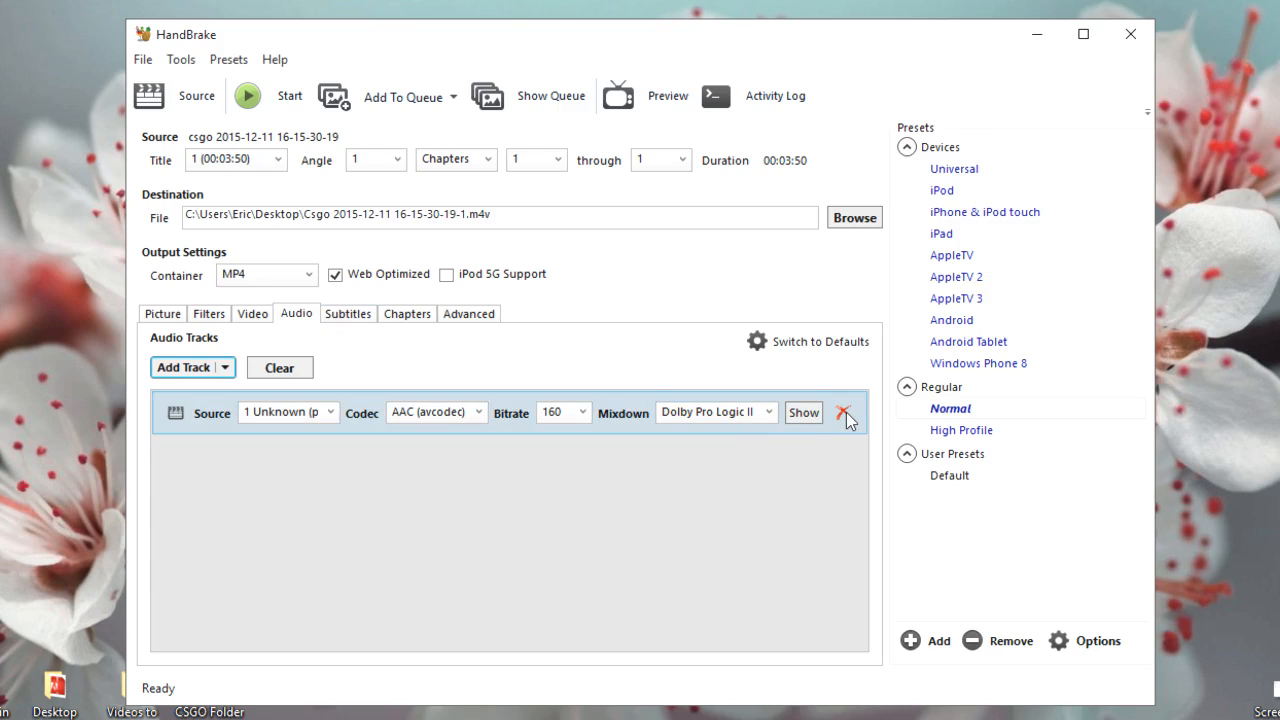
pyautogui.click(844, 412)
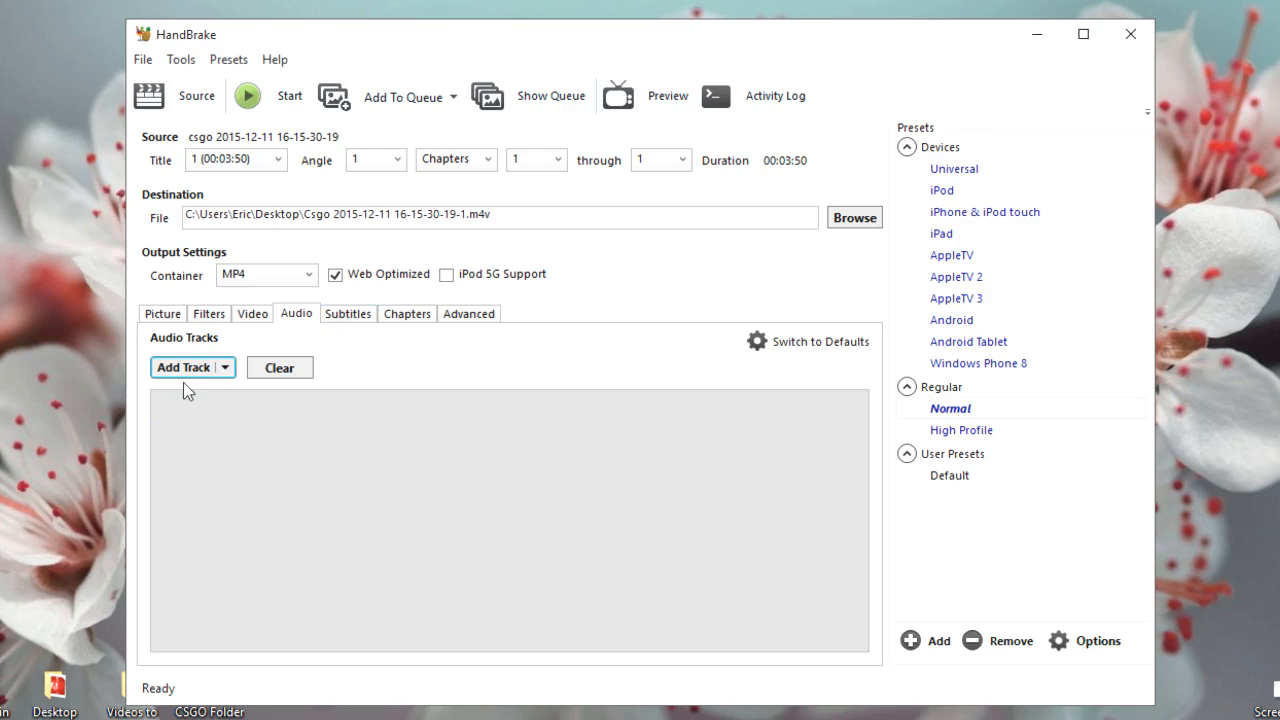
pyautogui.click(348, 312)
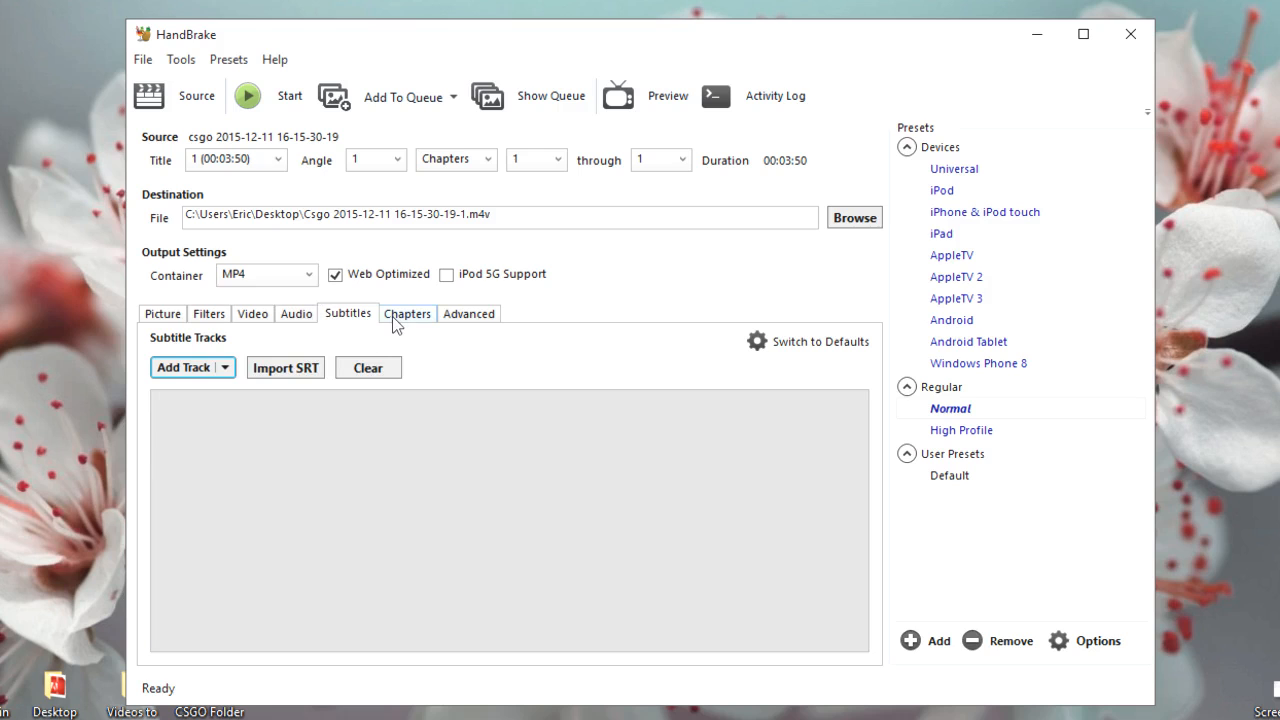
pyautogui.click(406, 312)
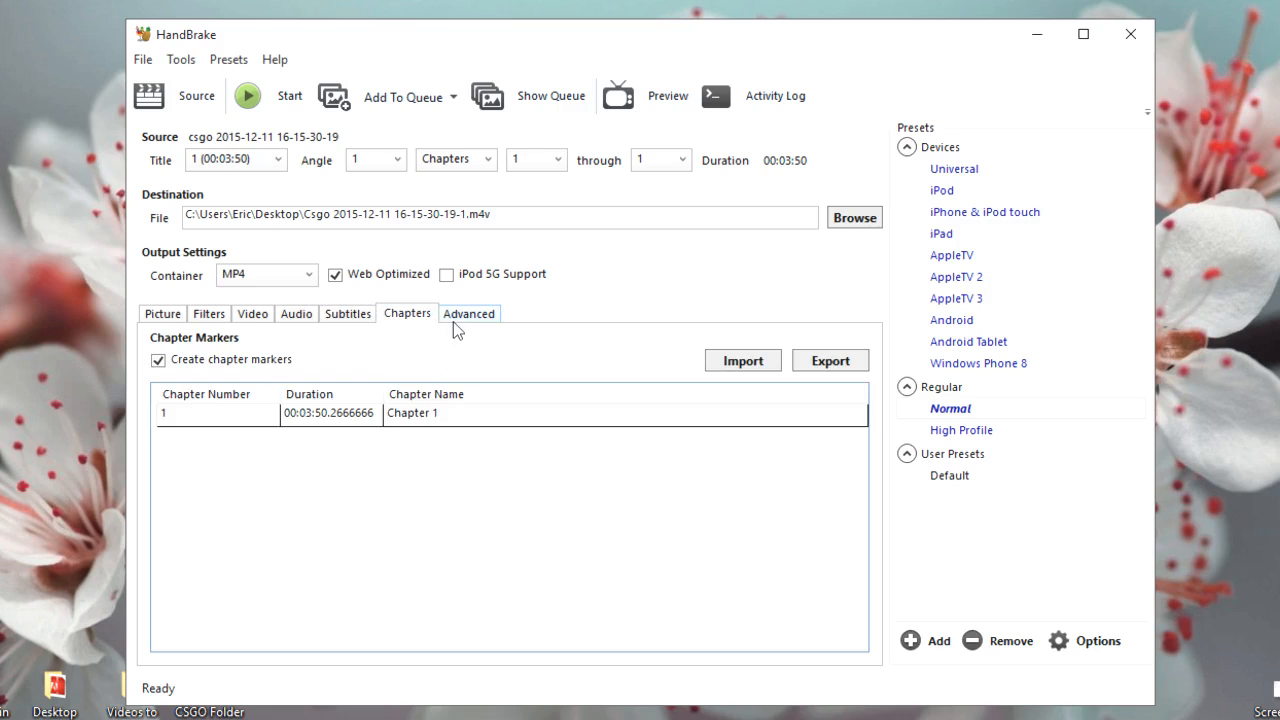
# Set Reference Frames to 4 in the advanced encoder options (ref=4 in the x264 string)
pyautogui.click(468, 312)
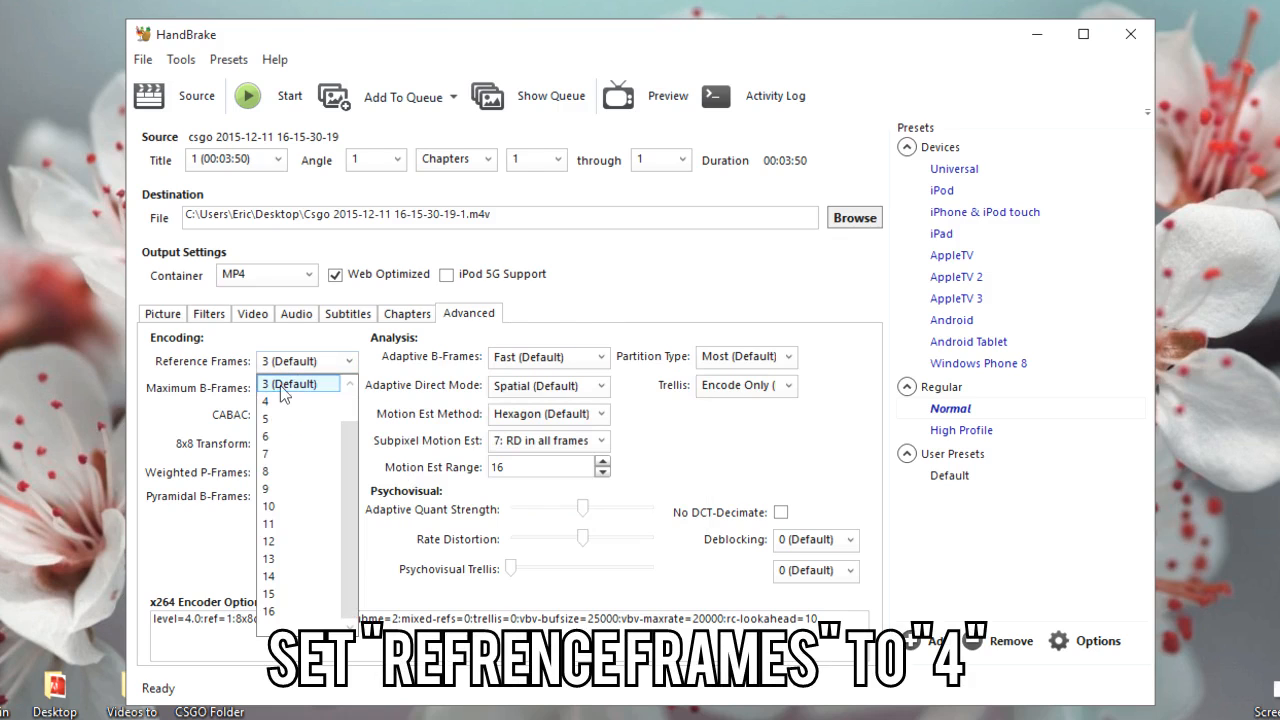
pyautogui.moveTo(288, 400)
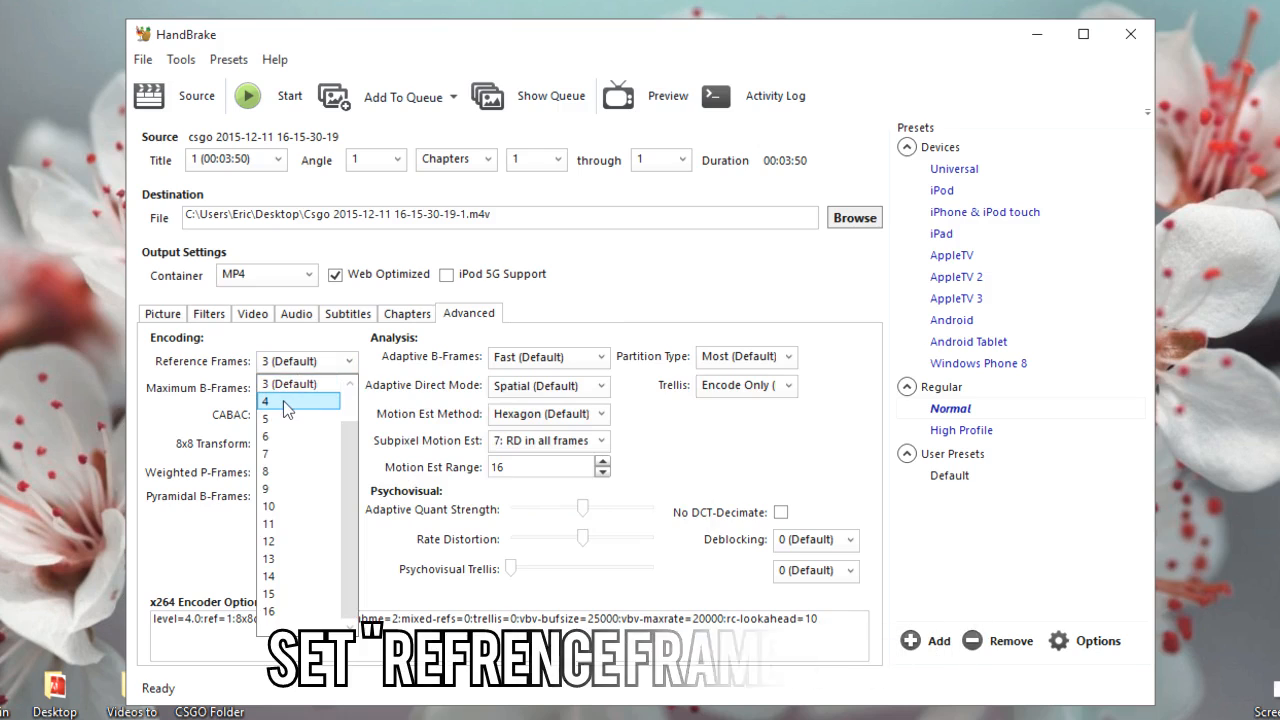
pyautogui.click(264, 400)
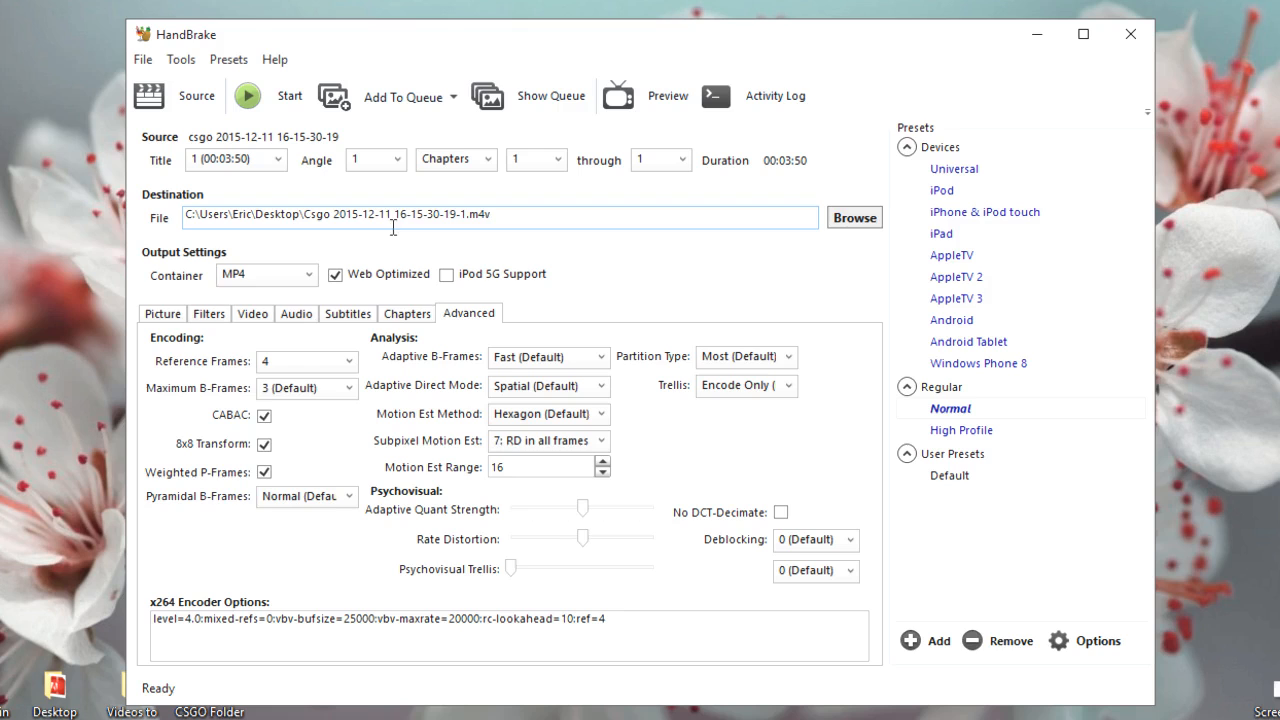
pyautogui.click(852, 216)
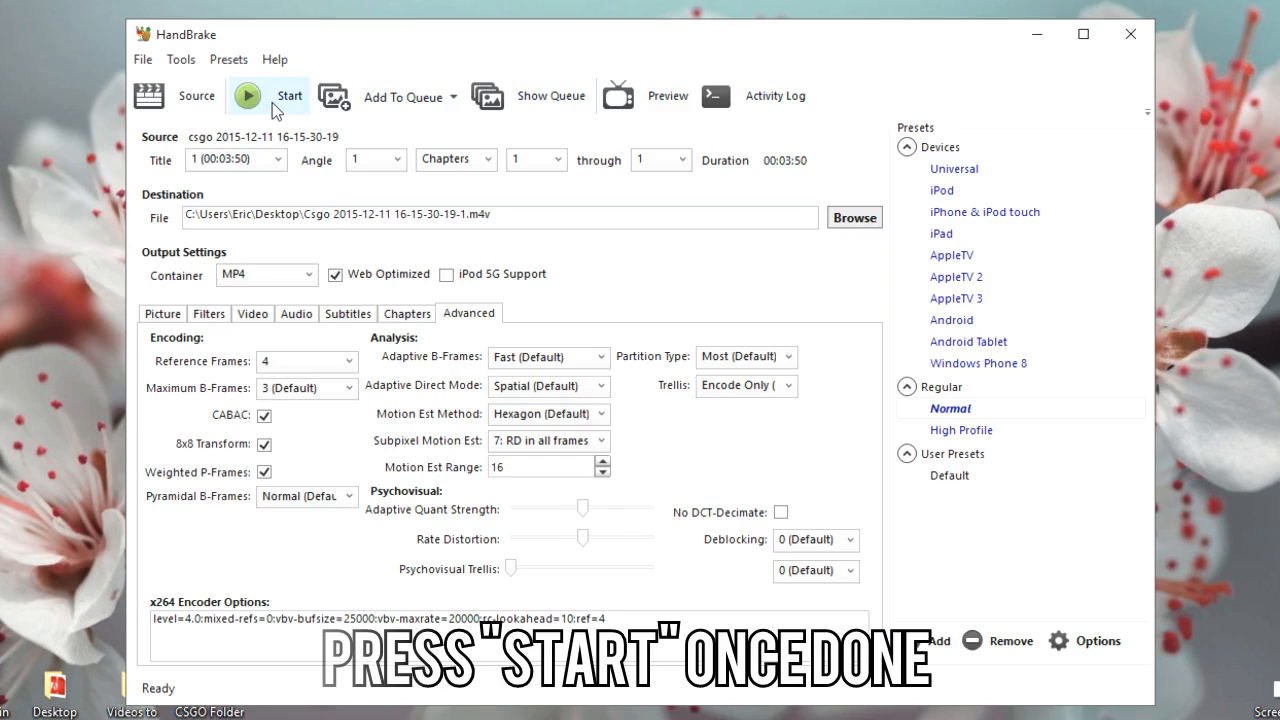
# Start the encode of the csgo clip from the toolbar
pyautogui.click(248, 96)
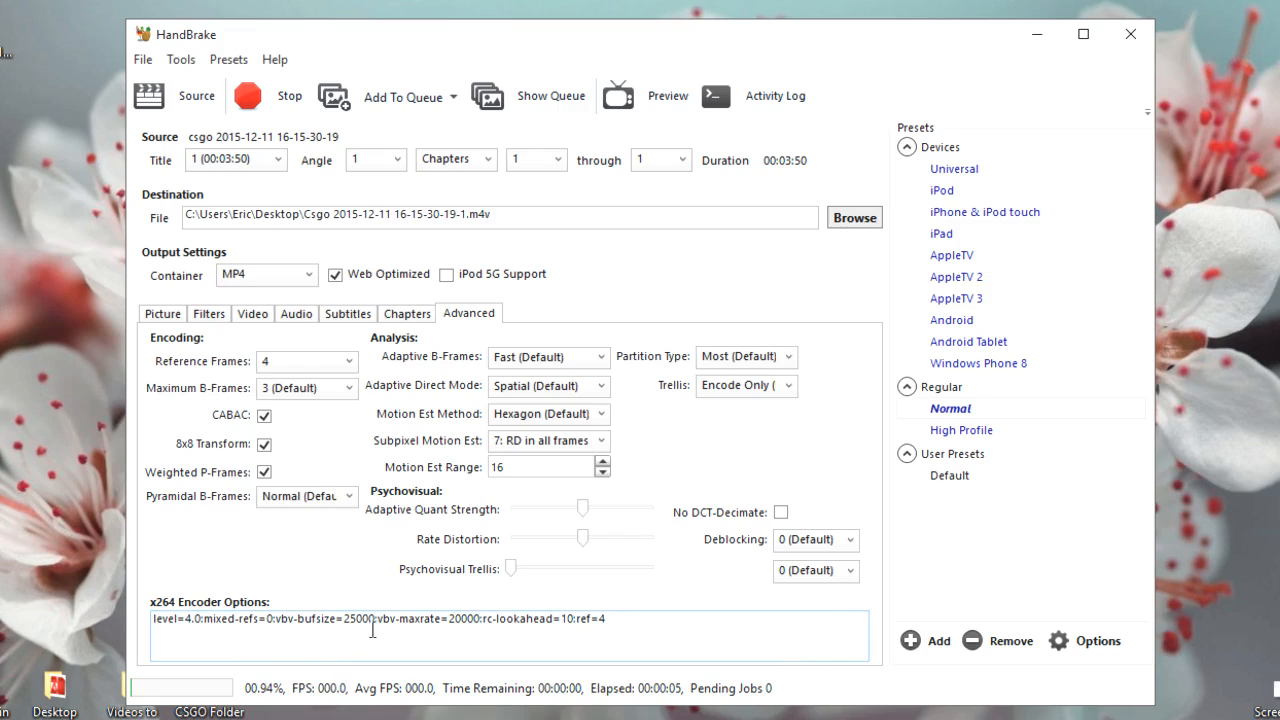
pyautogui.click(248, 96)
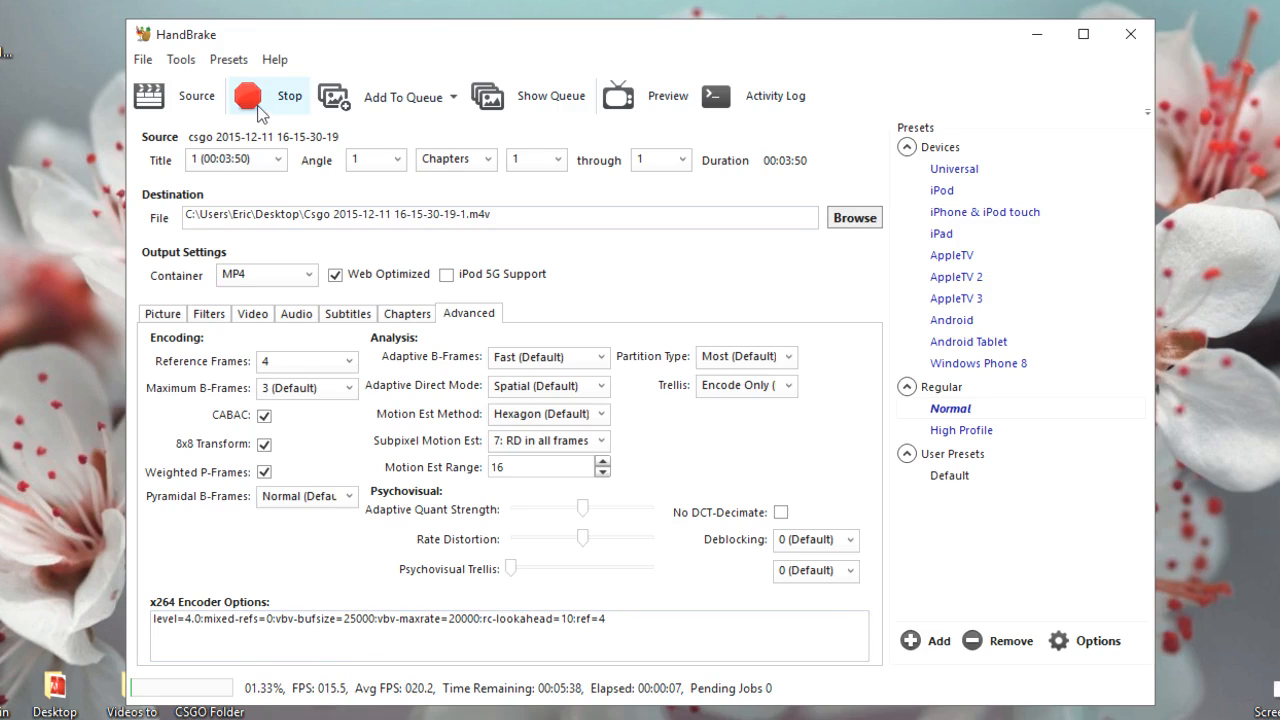
pyautogui.click(248, 96)
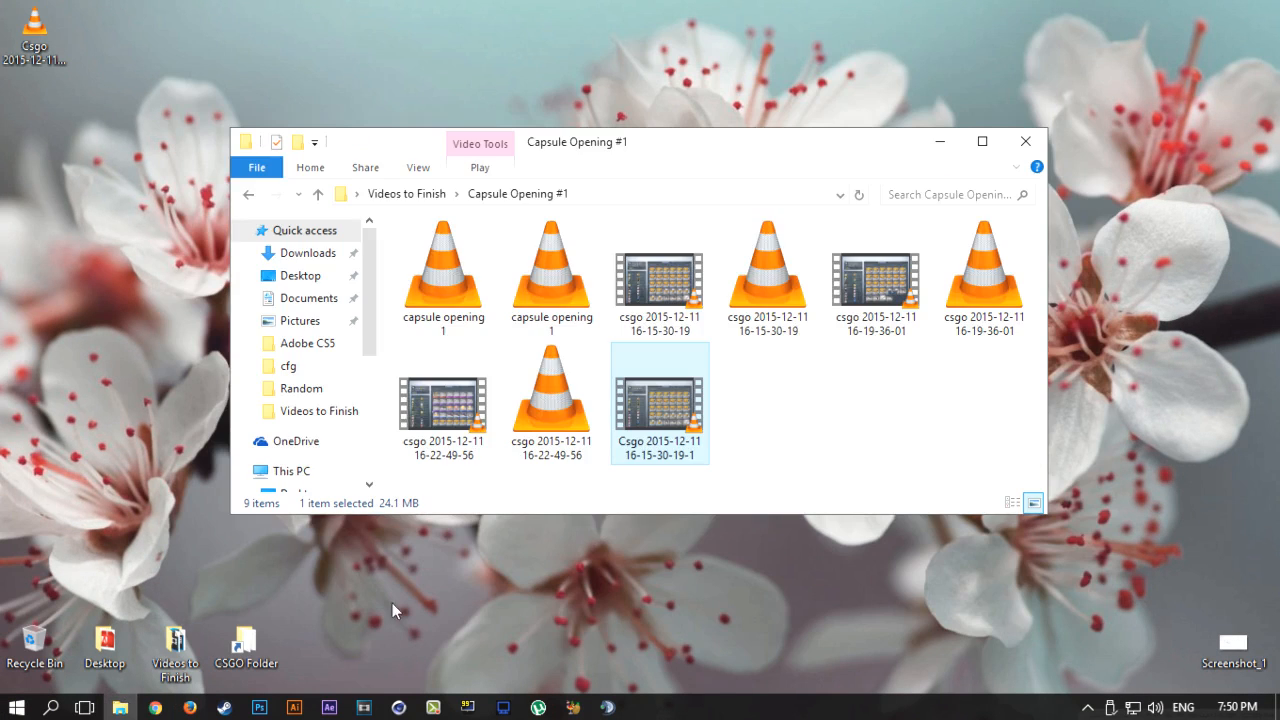
# Compare the 2.74 GB original recording with the 24.1 MB encoded -1 file in Explorer
pyautogui.click(660, 276)
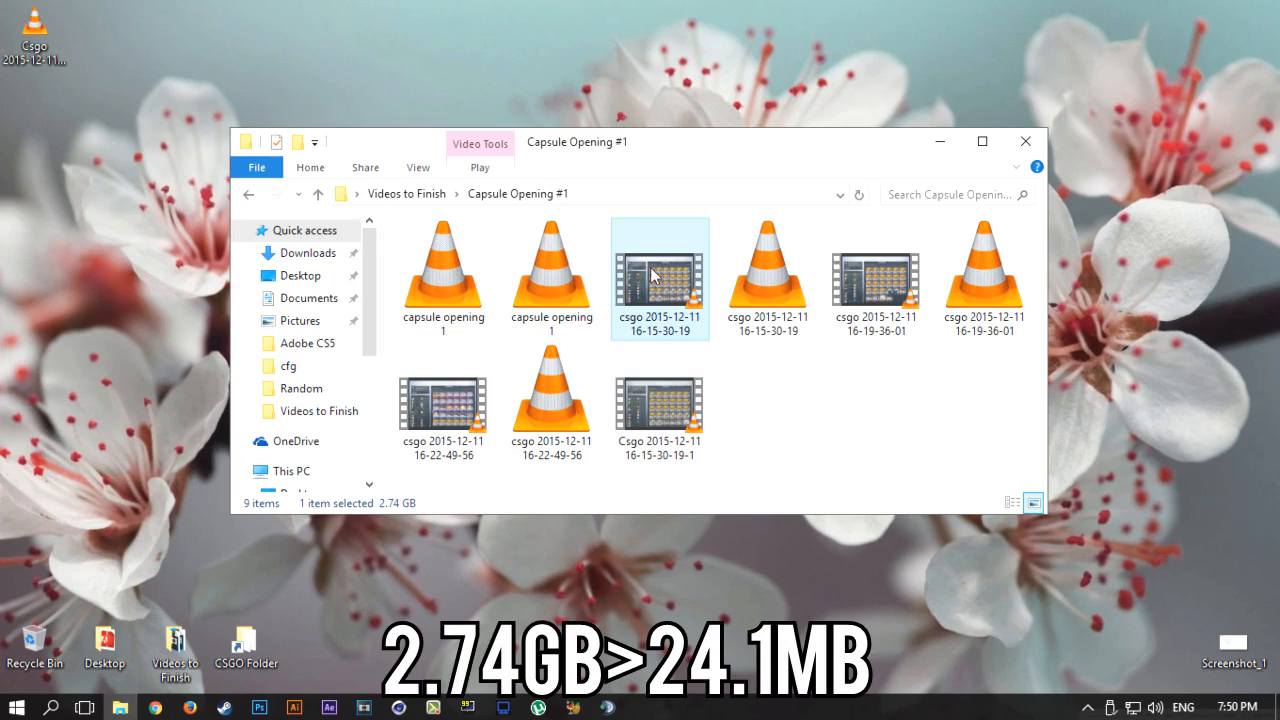
pyautogui.click(660, 402)
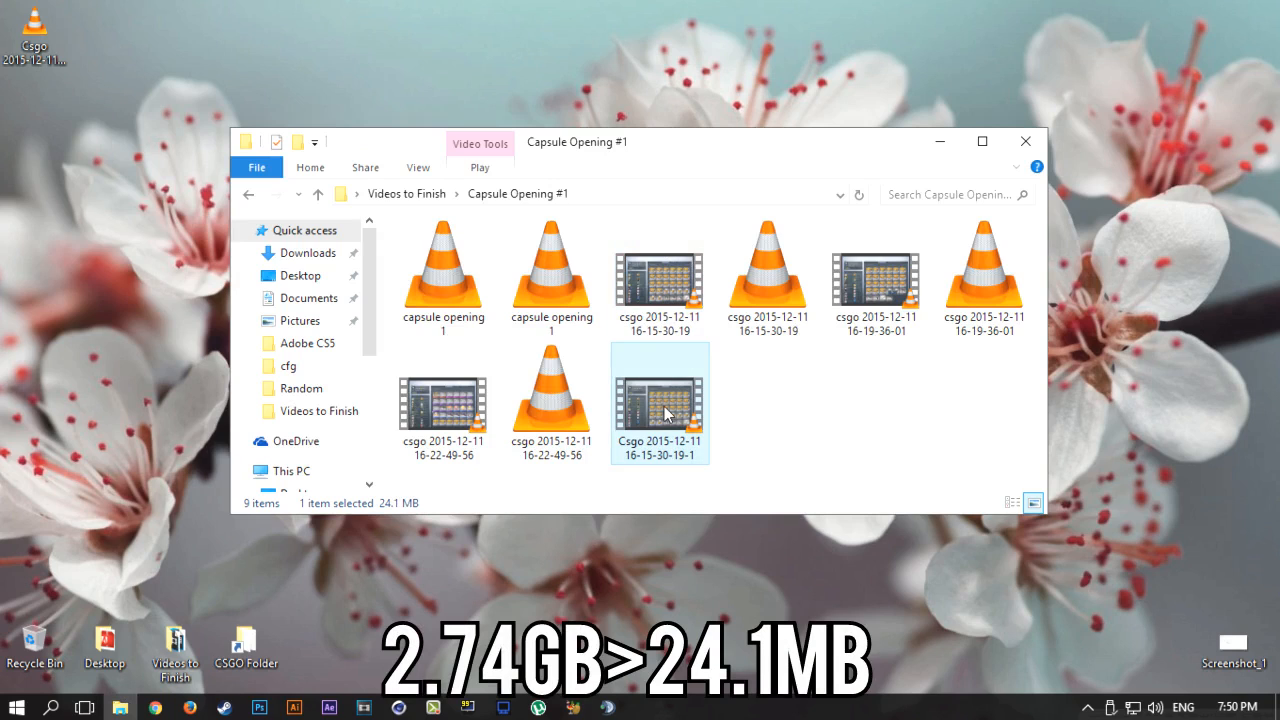